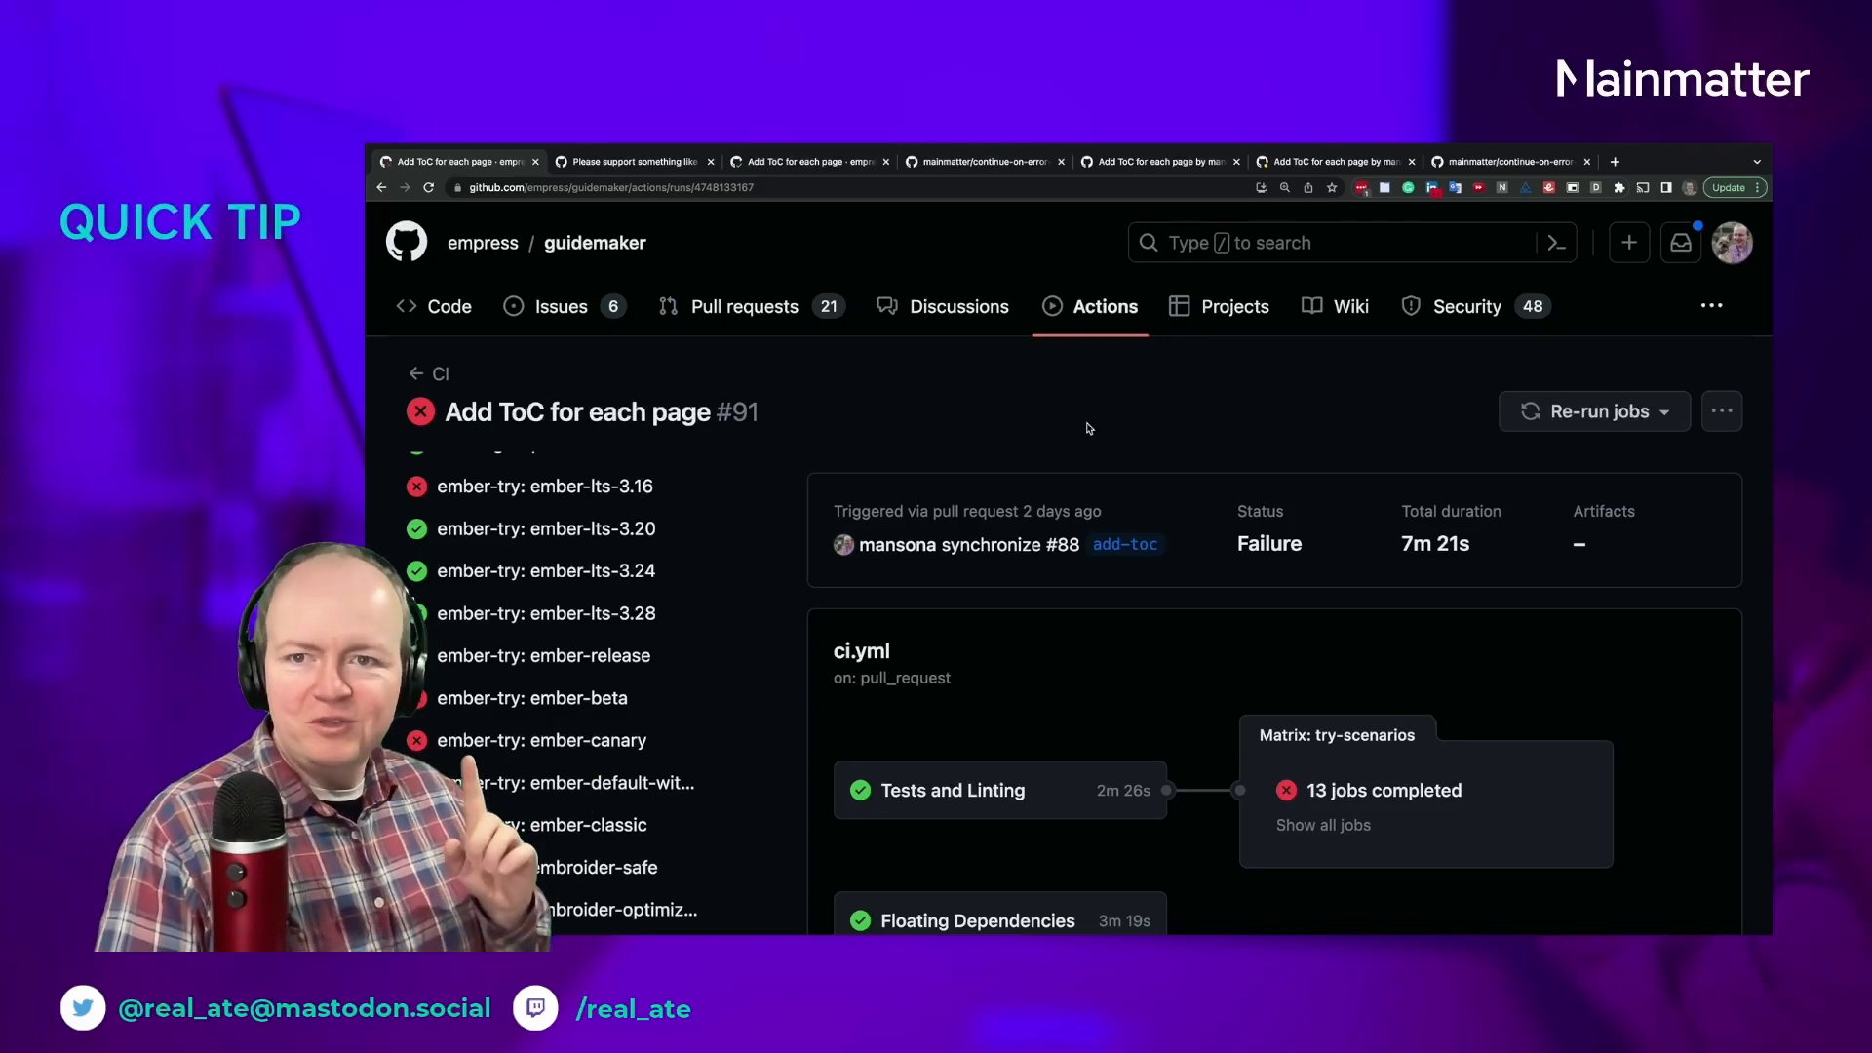
mouse_move(1103, 406)
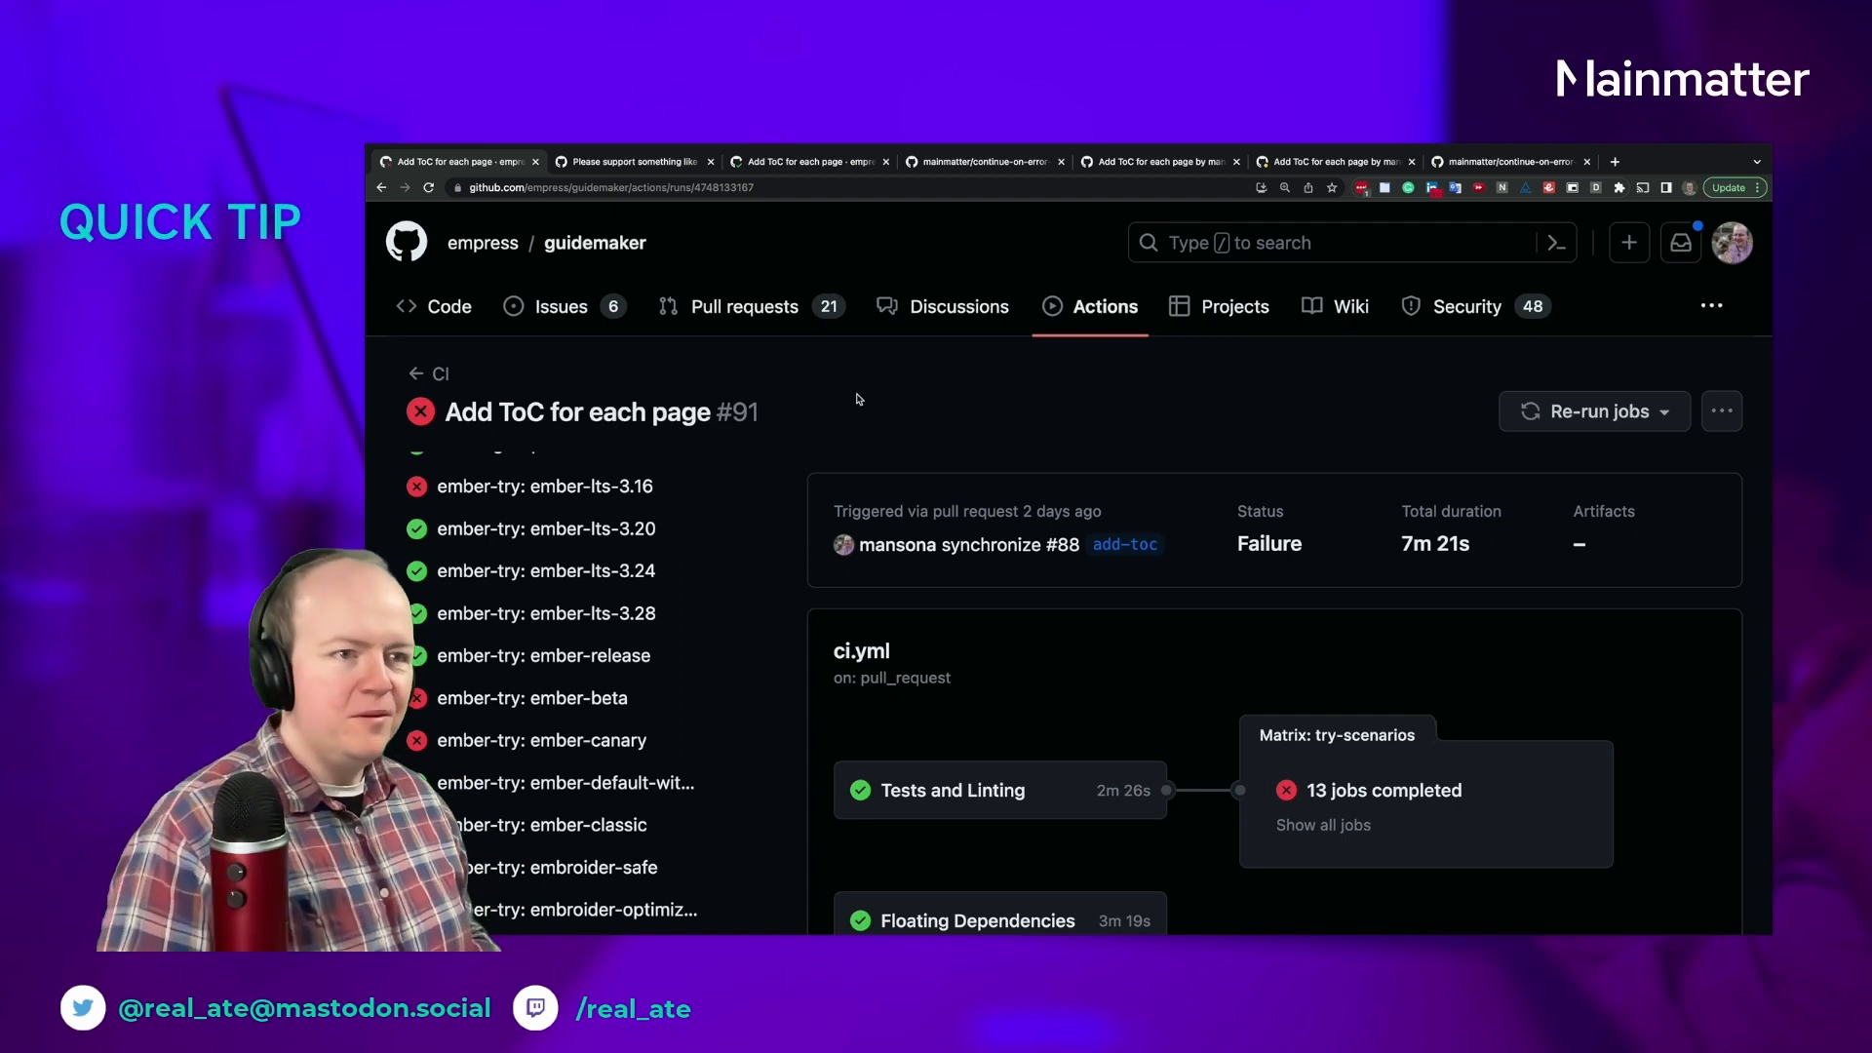
Scroll the failed CI run summary, then open the actions/runner allow-failure issue #2347
scroll("down", 3)
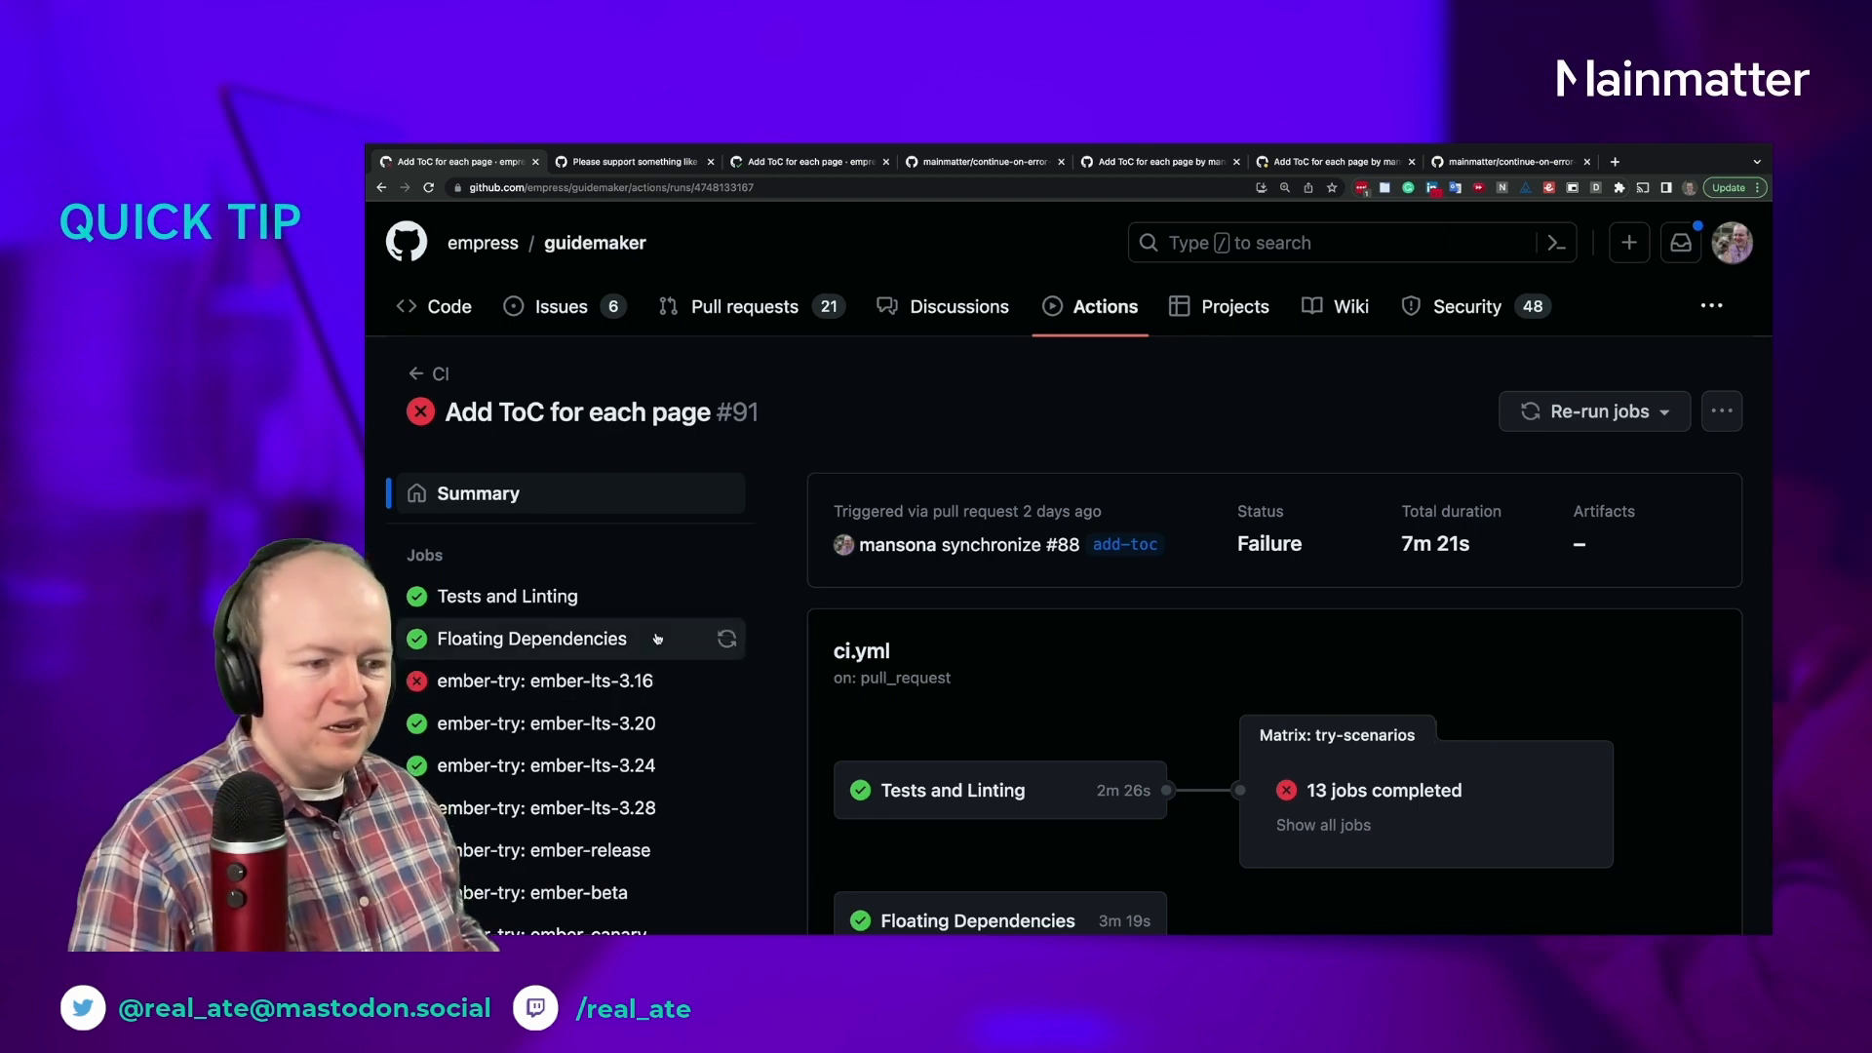
scroll("down", 3)
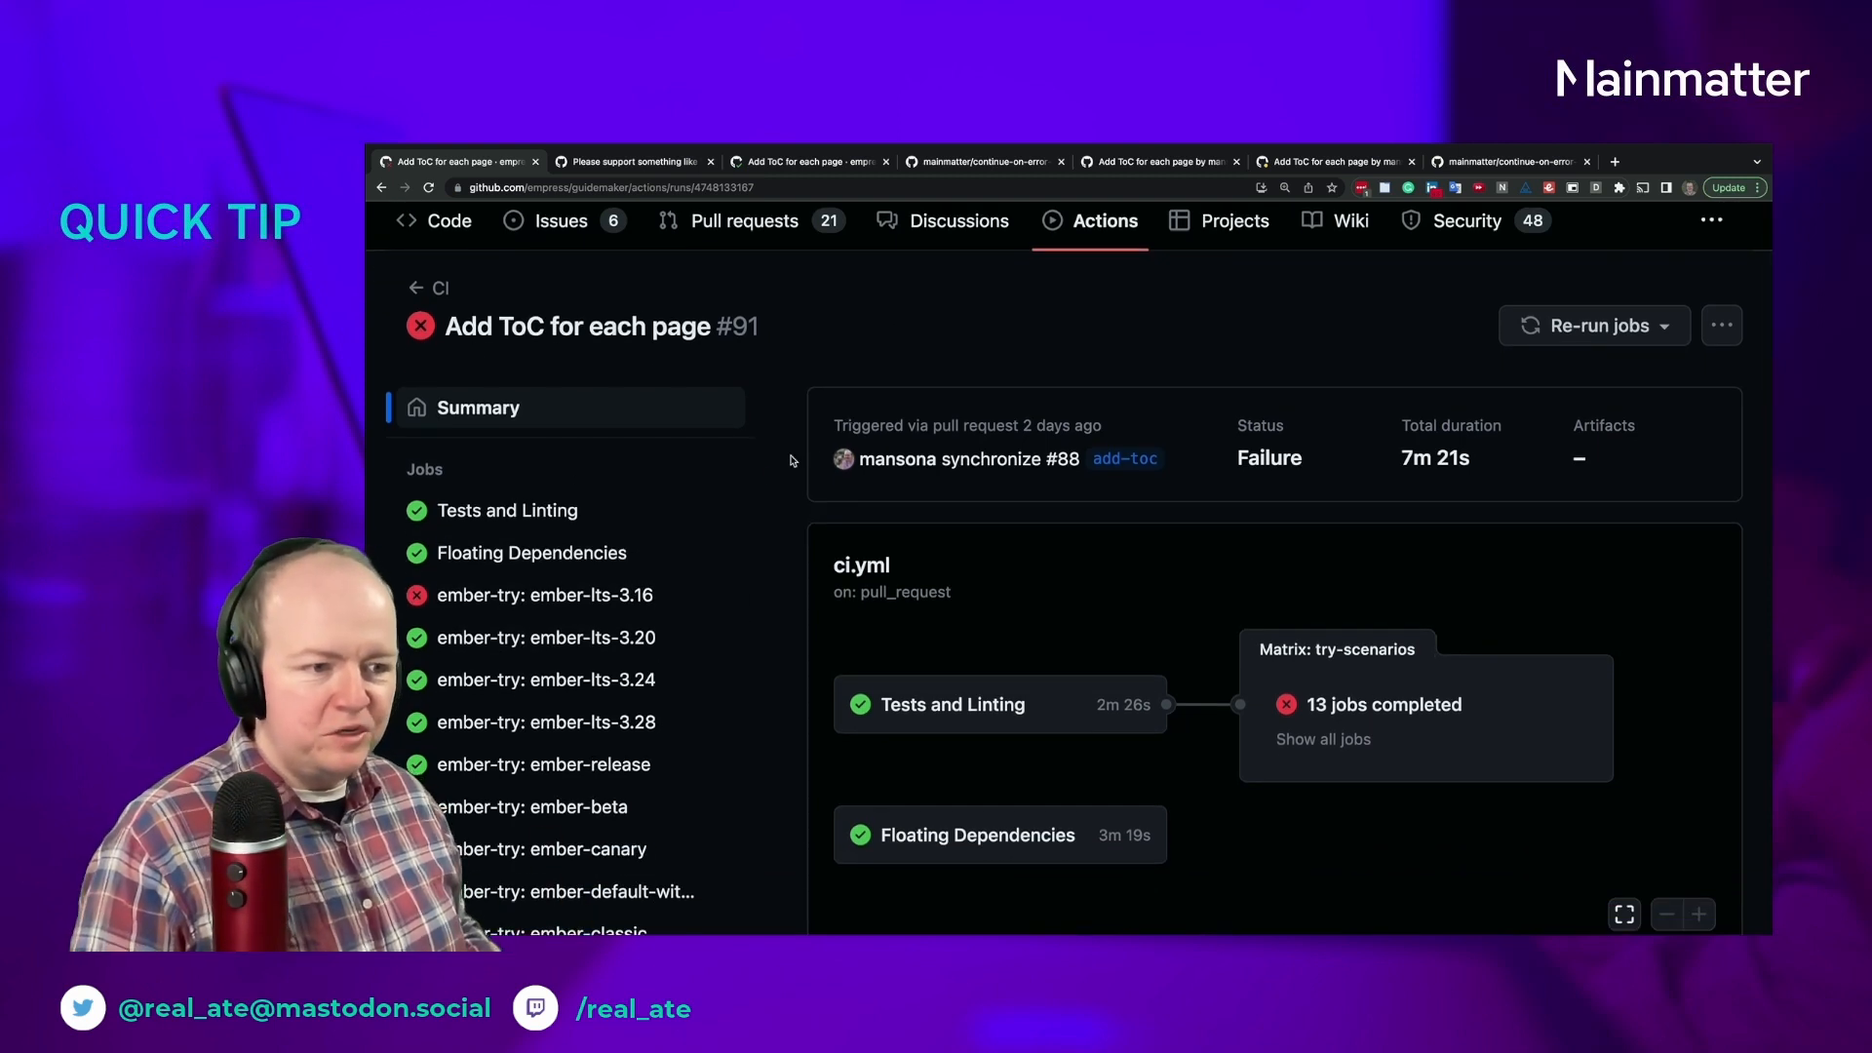
mouse_move(544, 595)
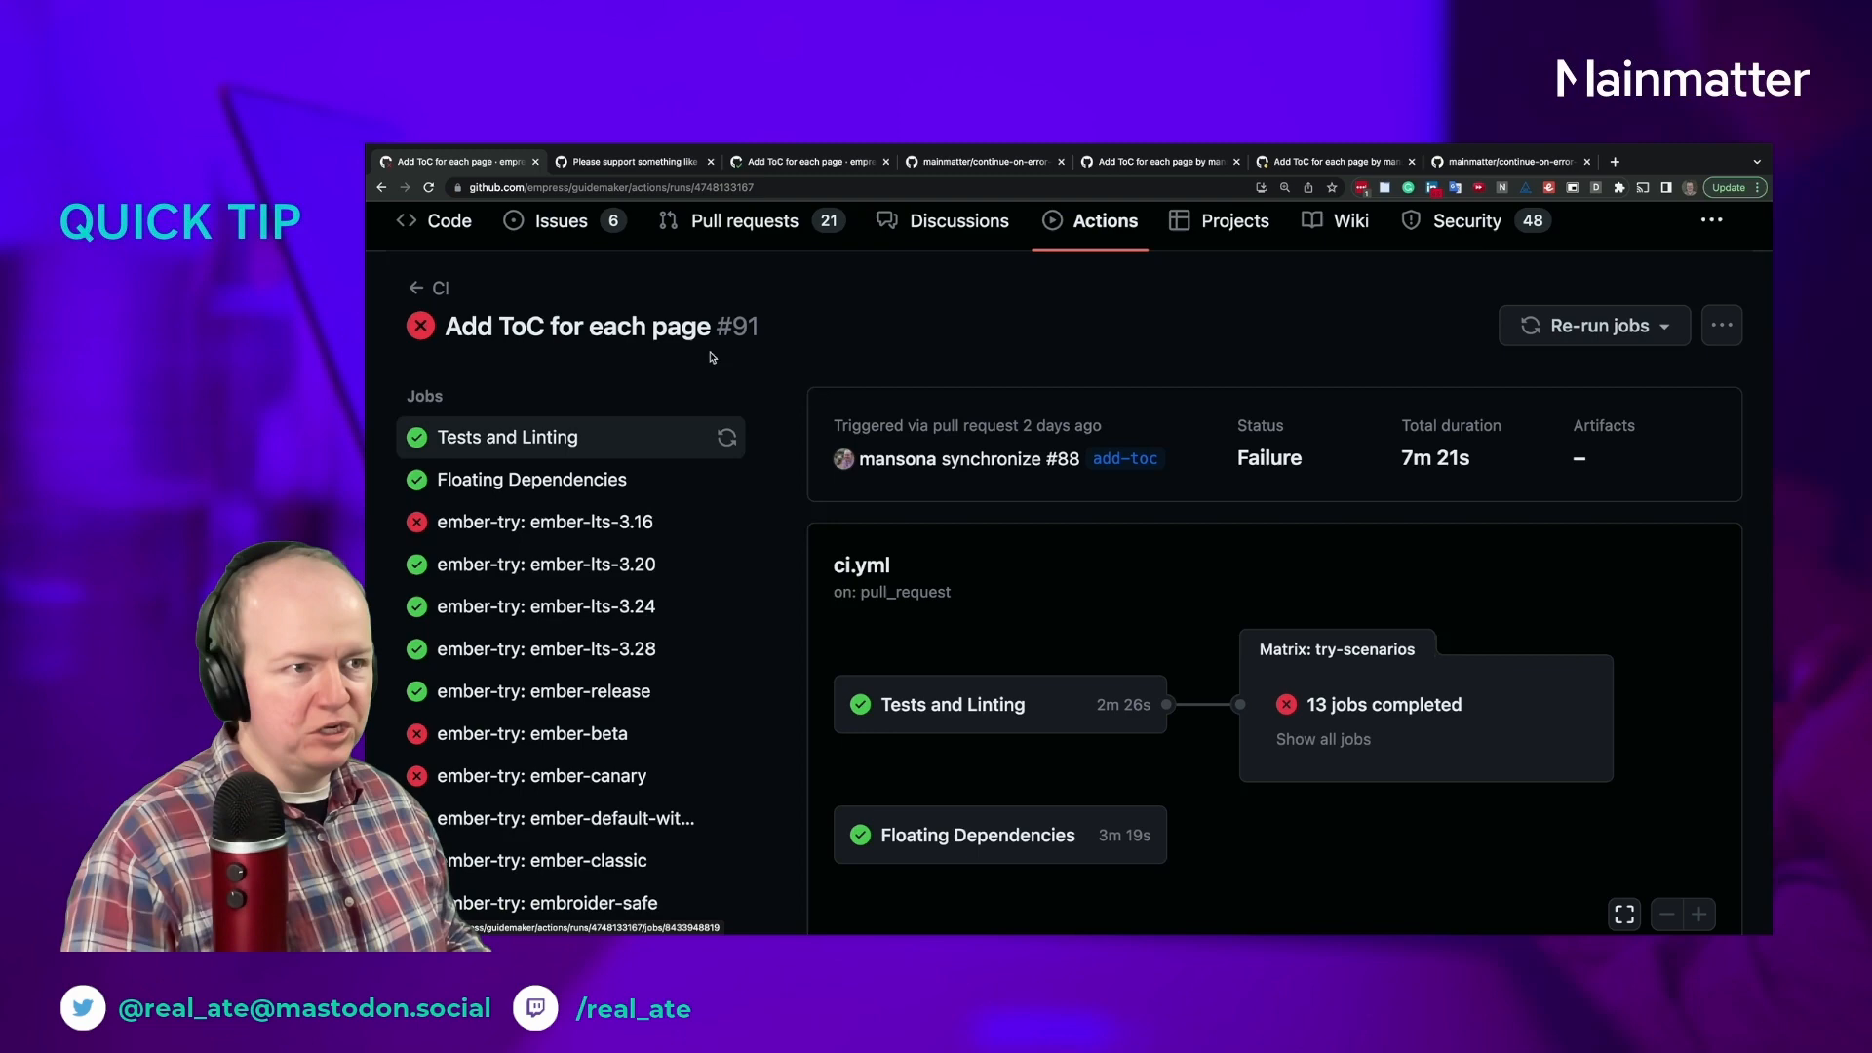
left_click(629, 161)
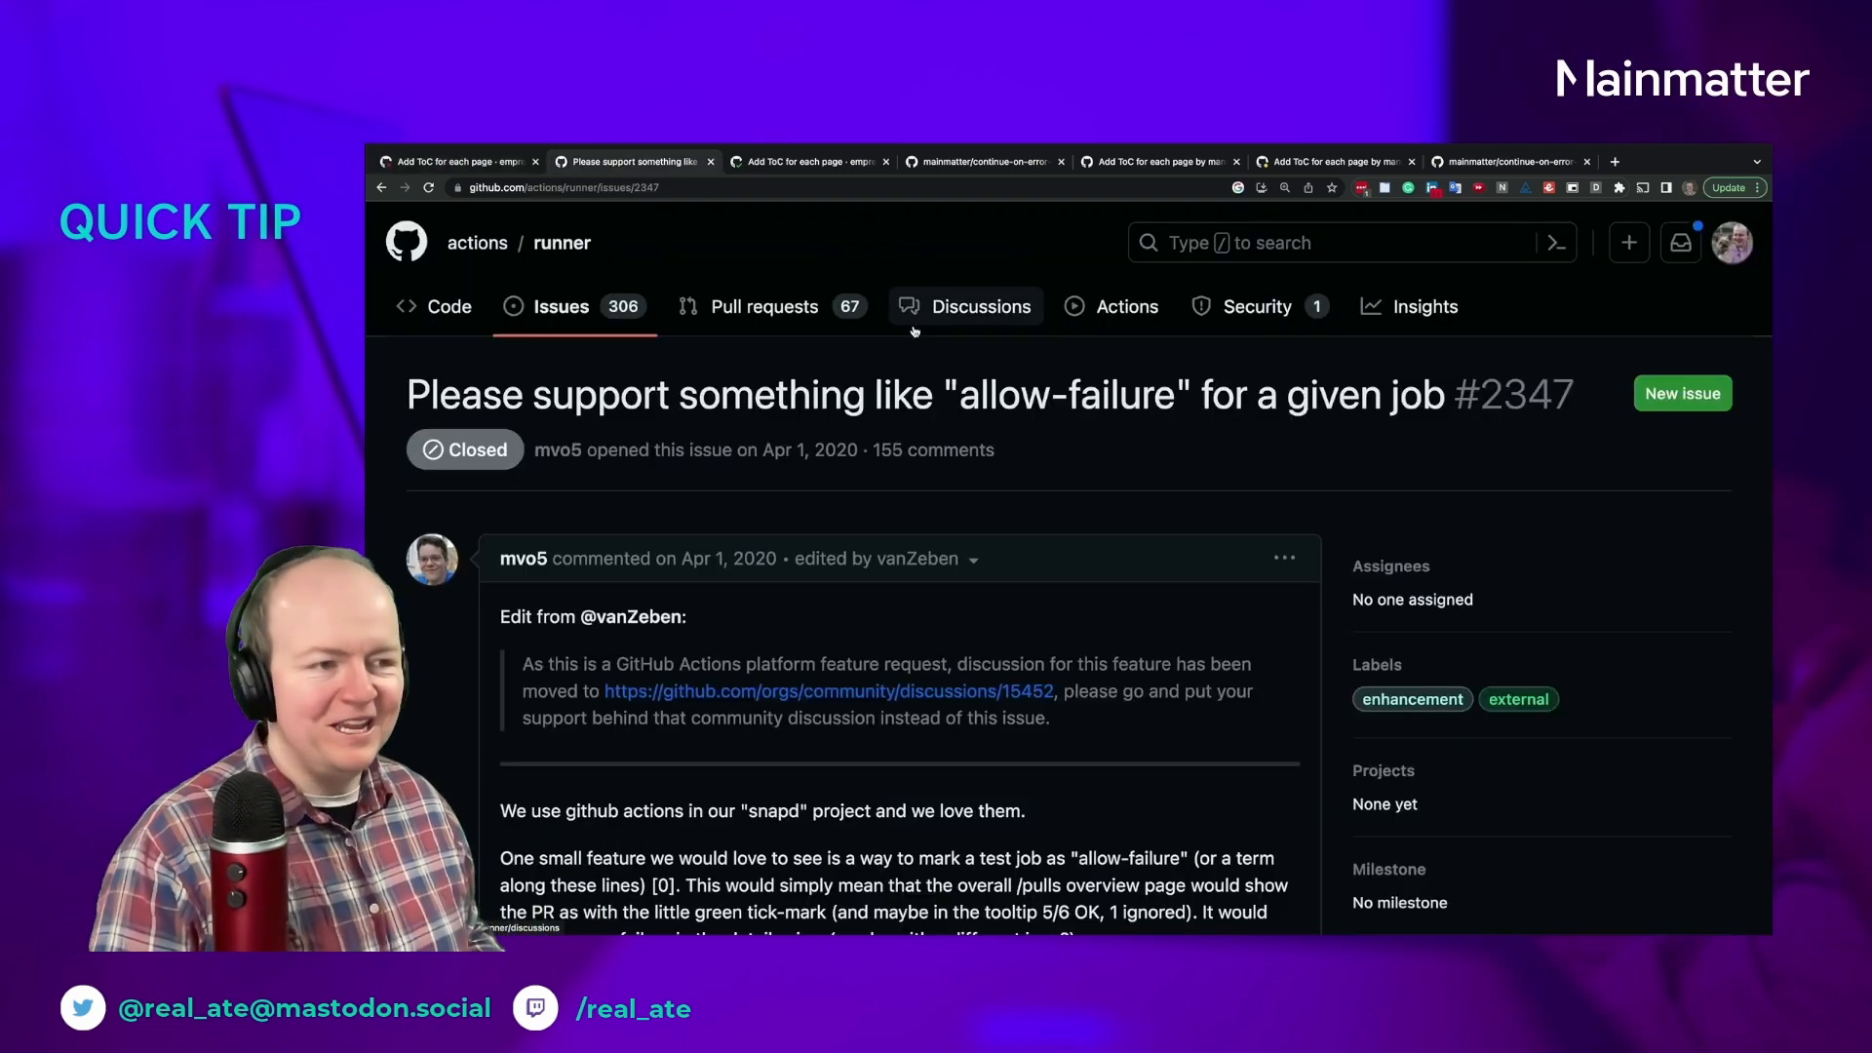
left_click_drag(407, 394, 1057, 394)
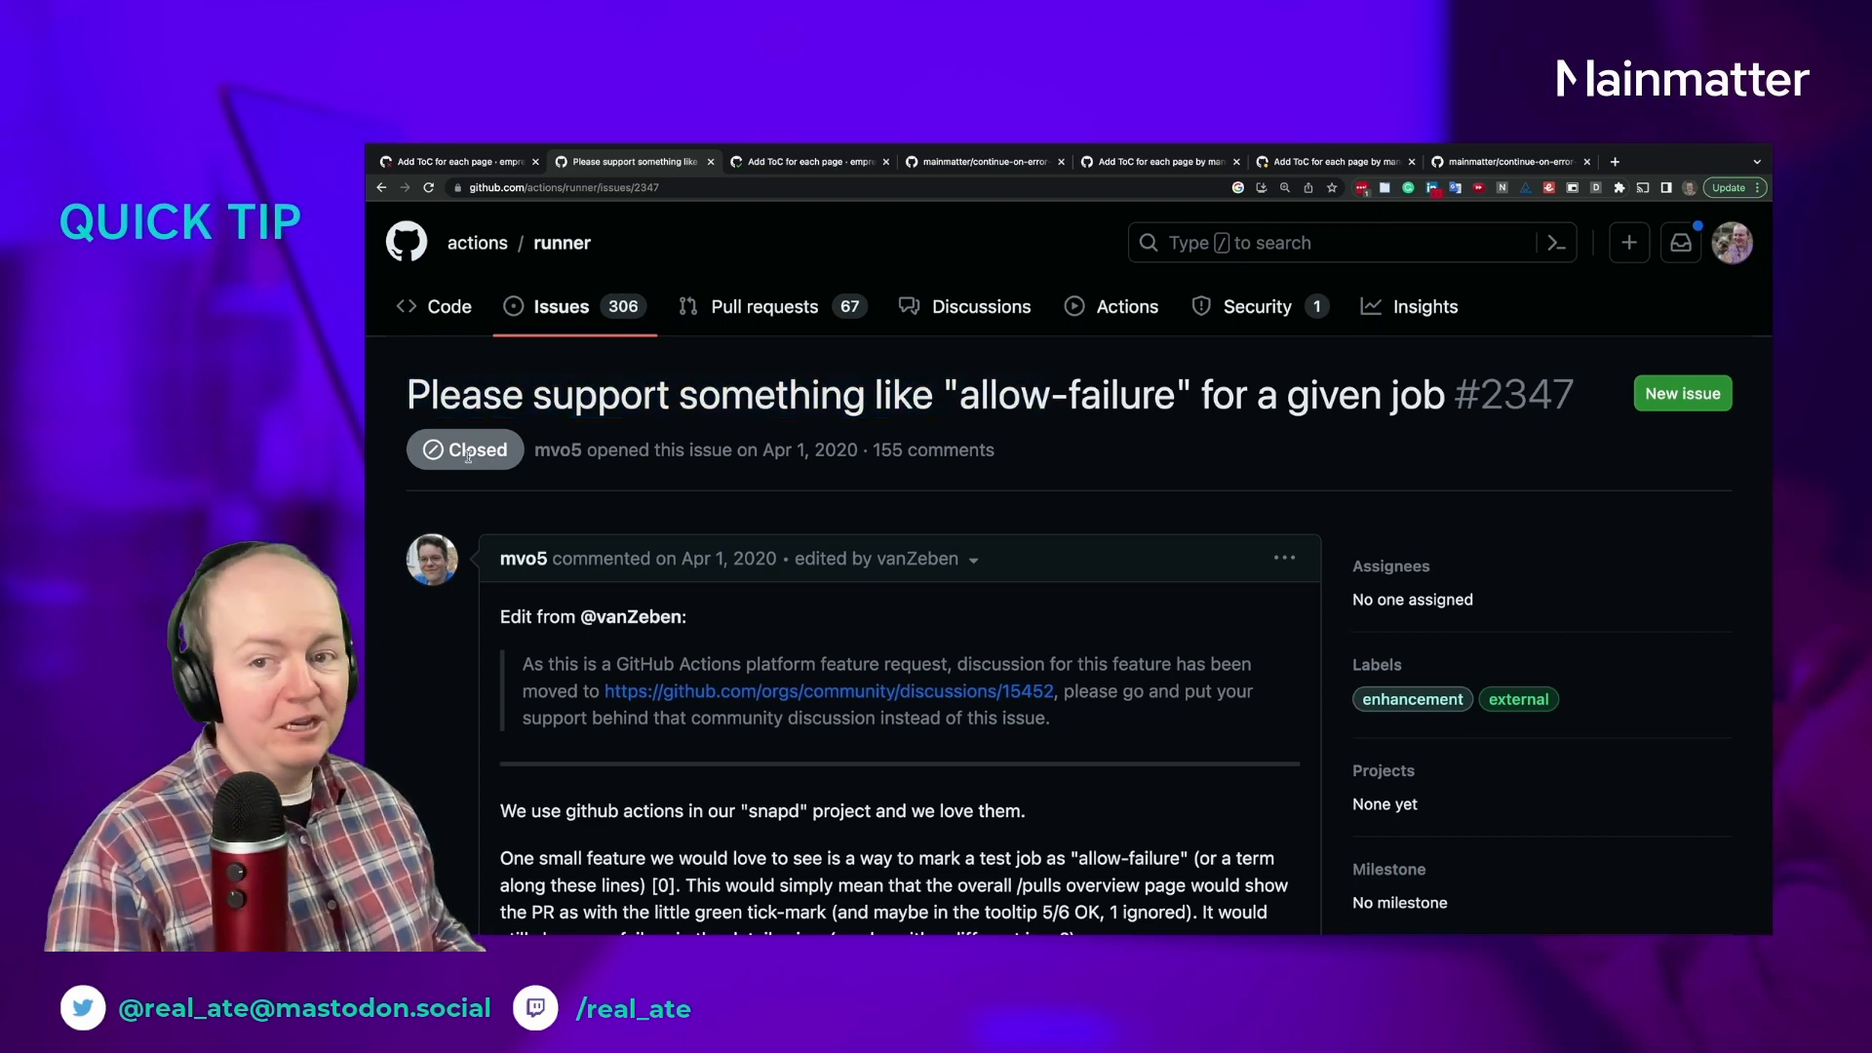
mouse_move(464, 449)
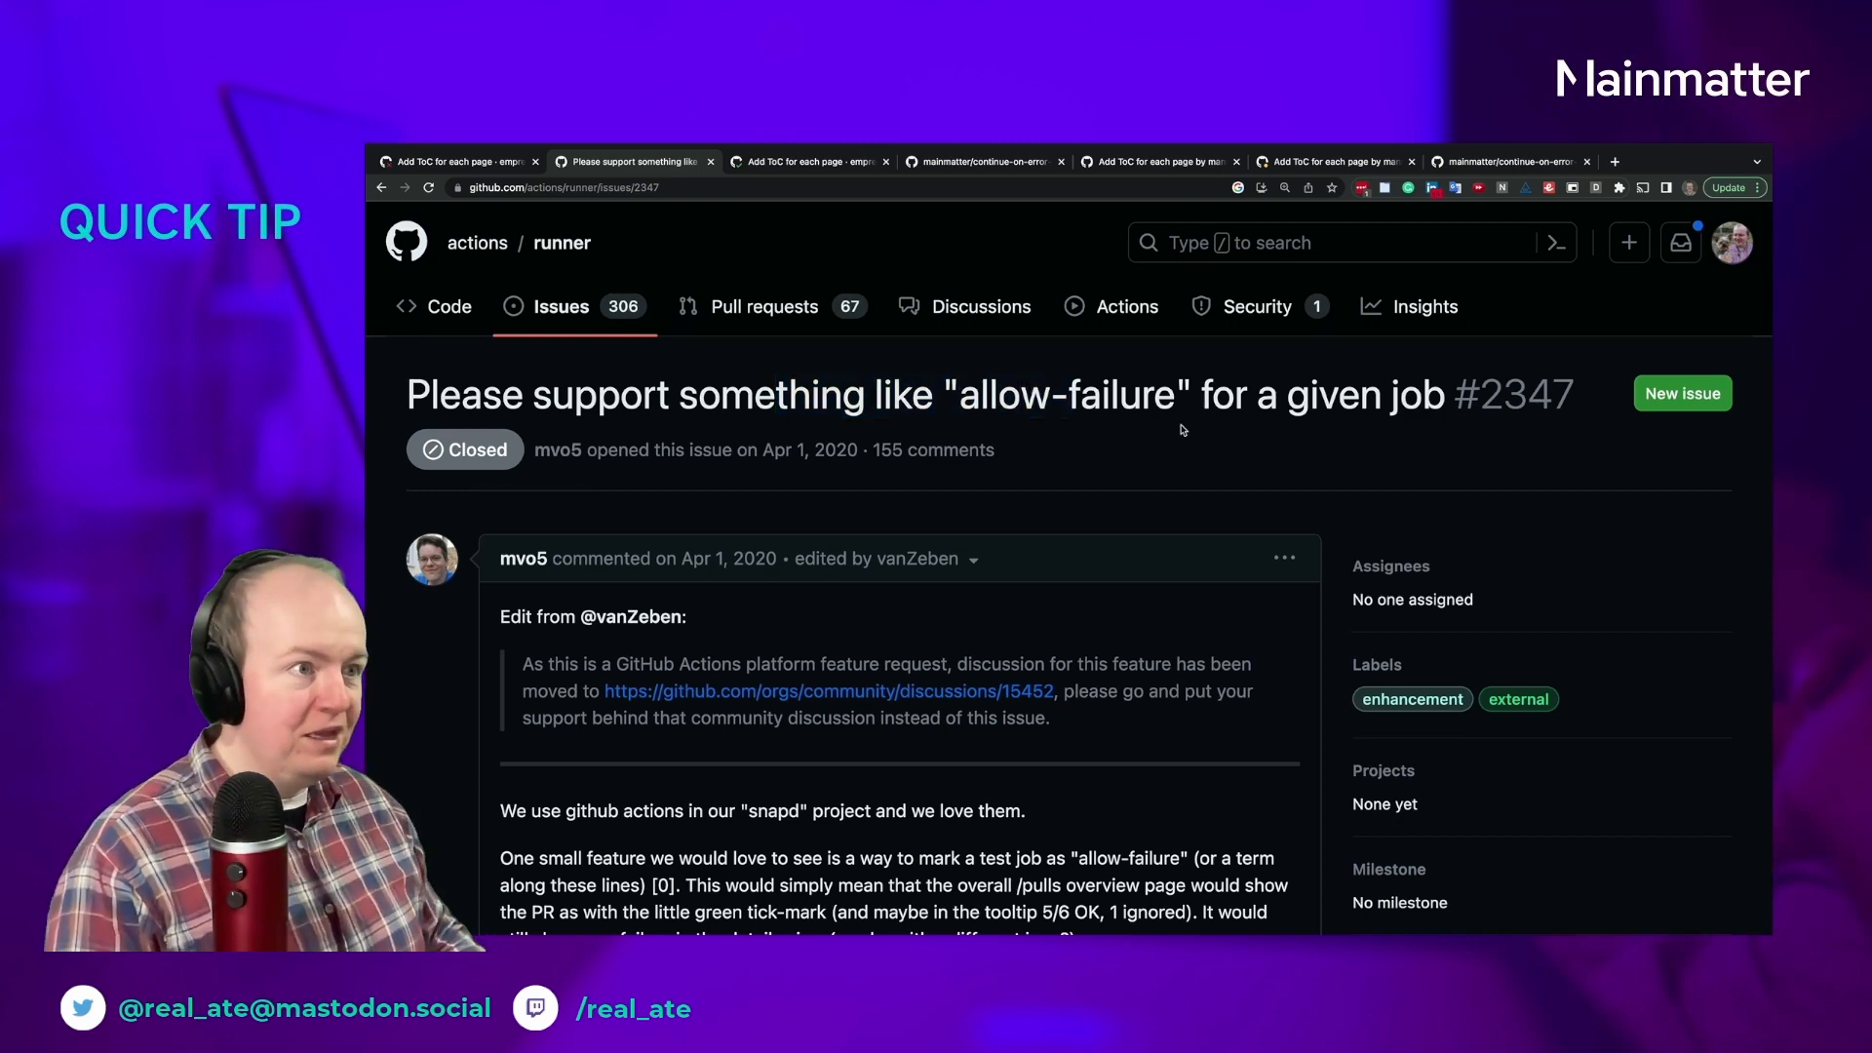
scroll("down", 3)
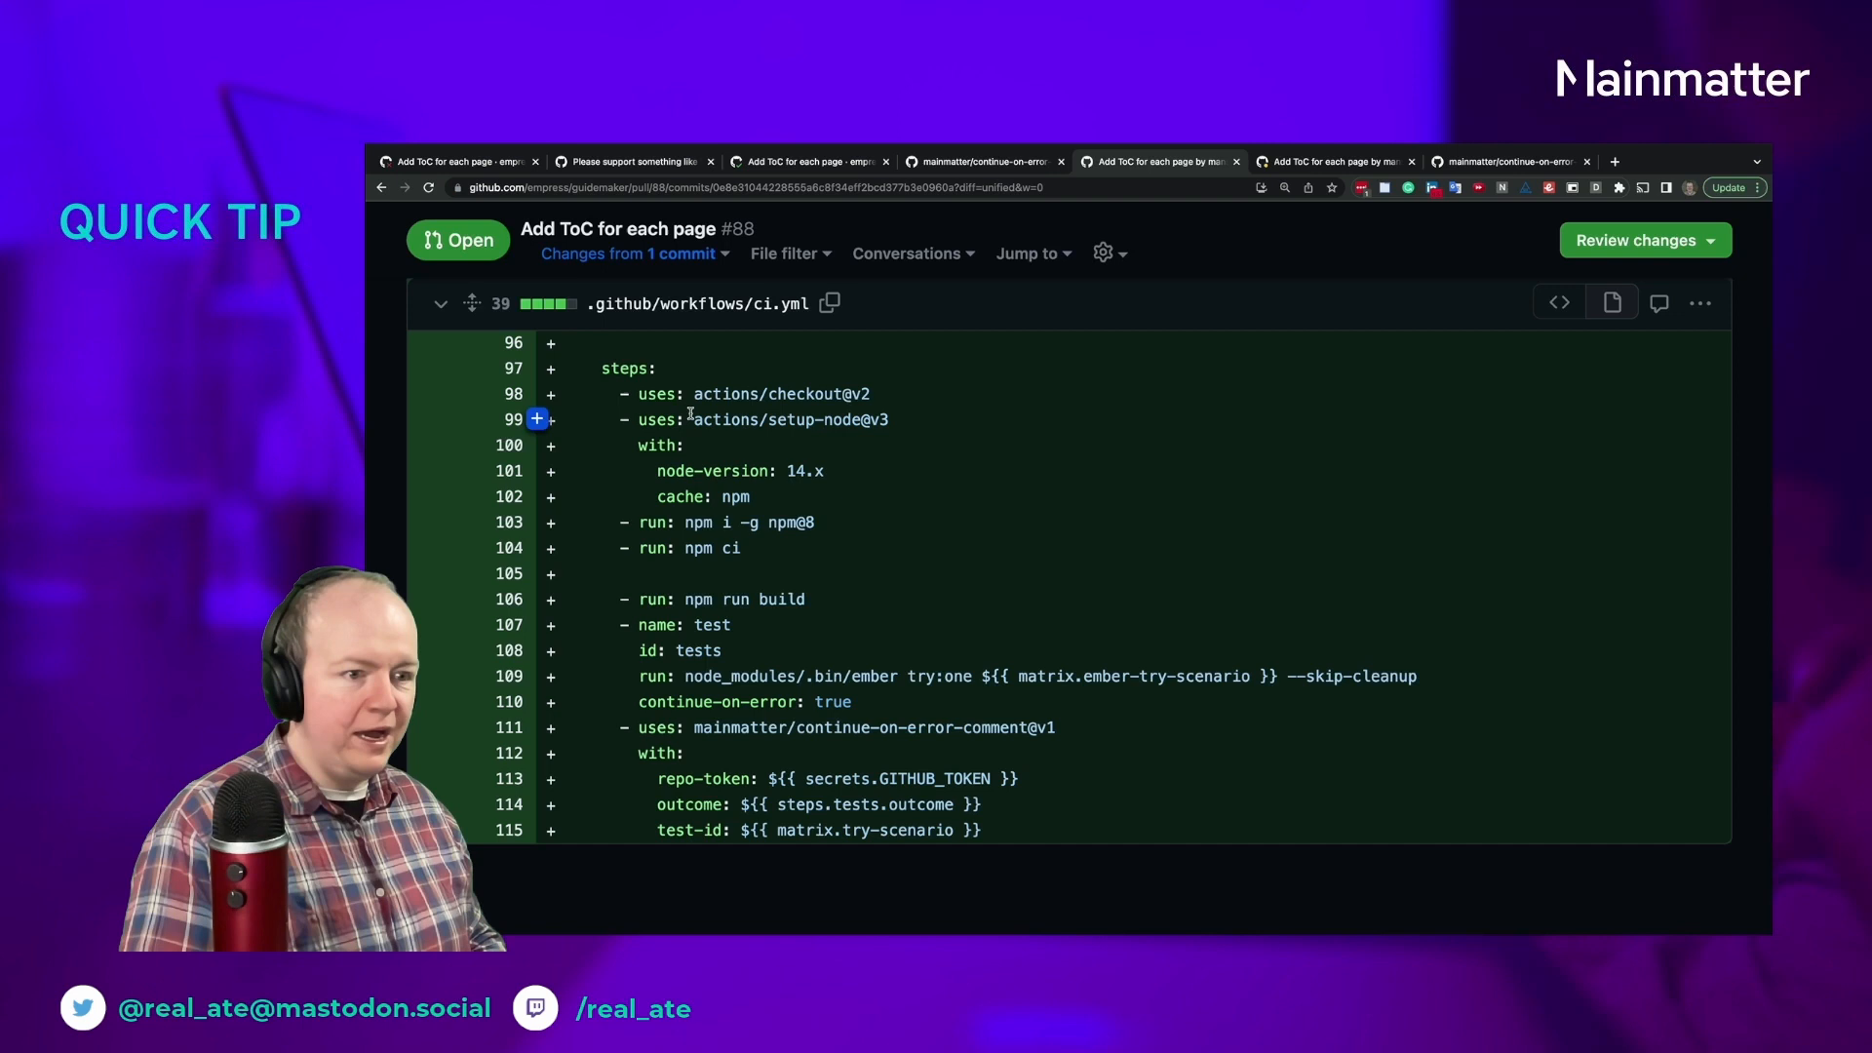
mouse_move(695, 303)
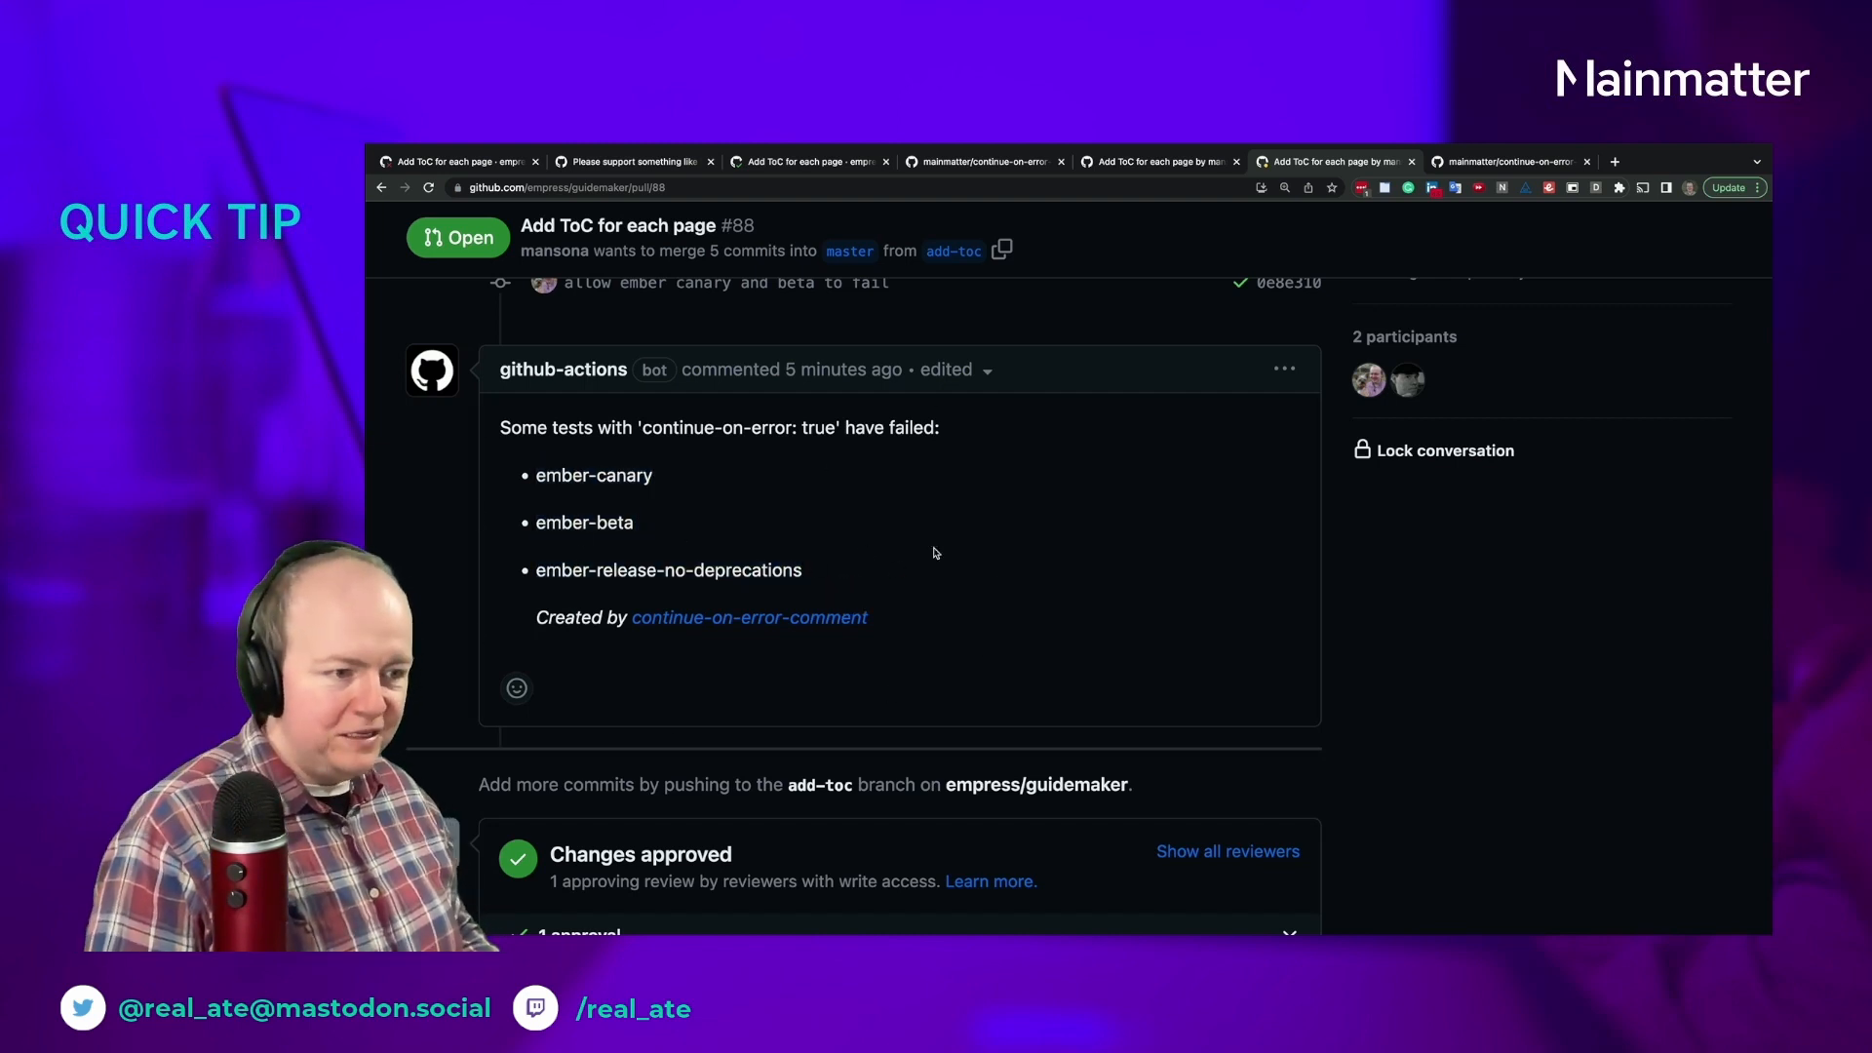
Scroll PR #88 past the github-actions bot comment to the Allowed to fail checks
scroll("down", 3)
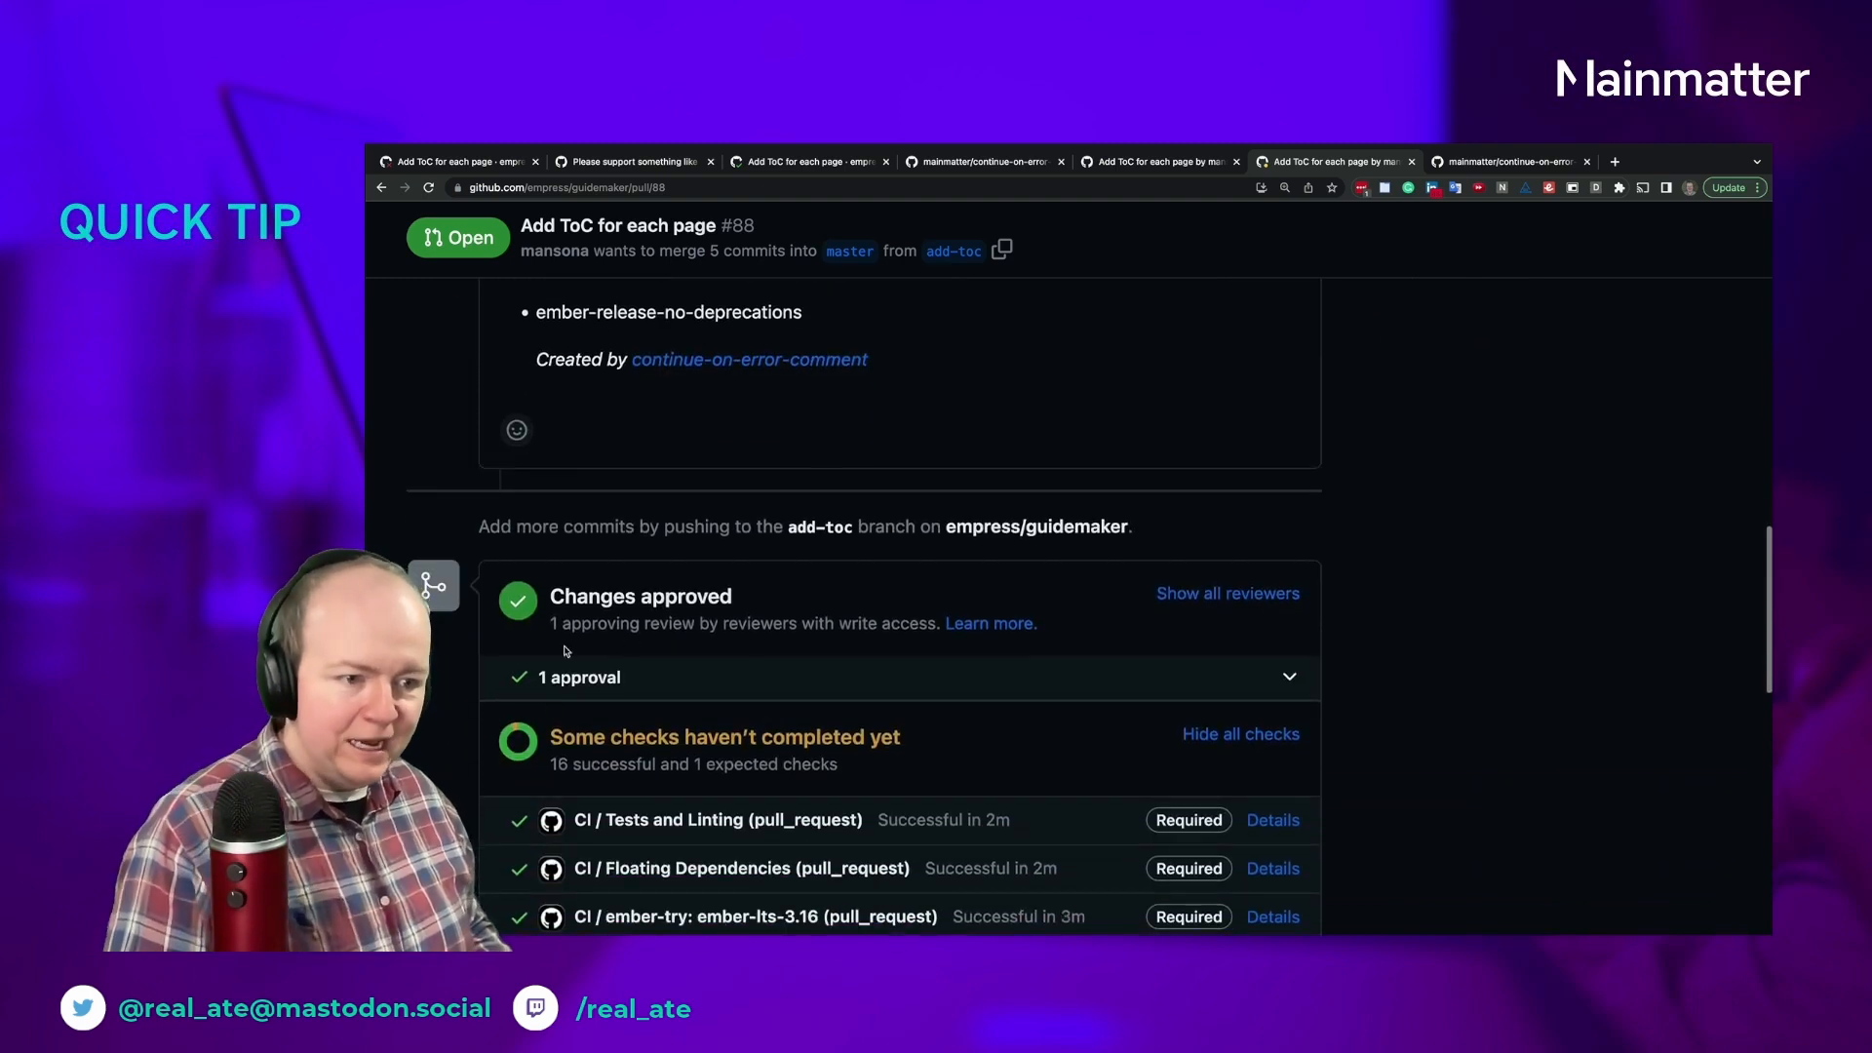
scroll("down", 3)
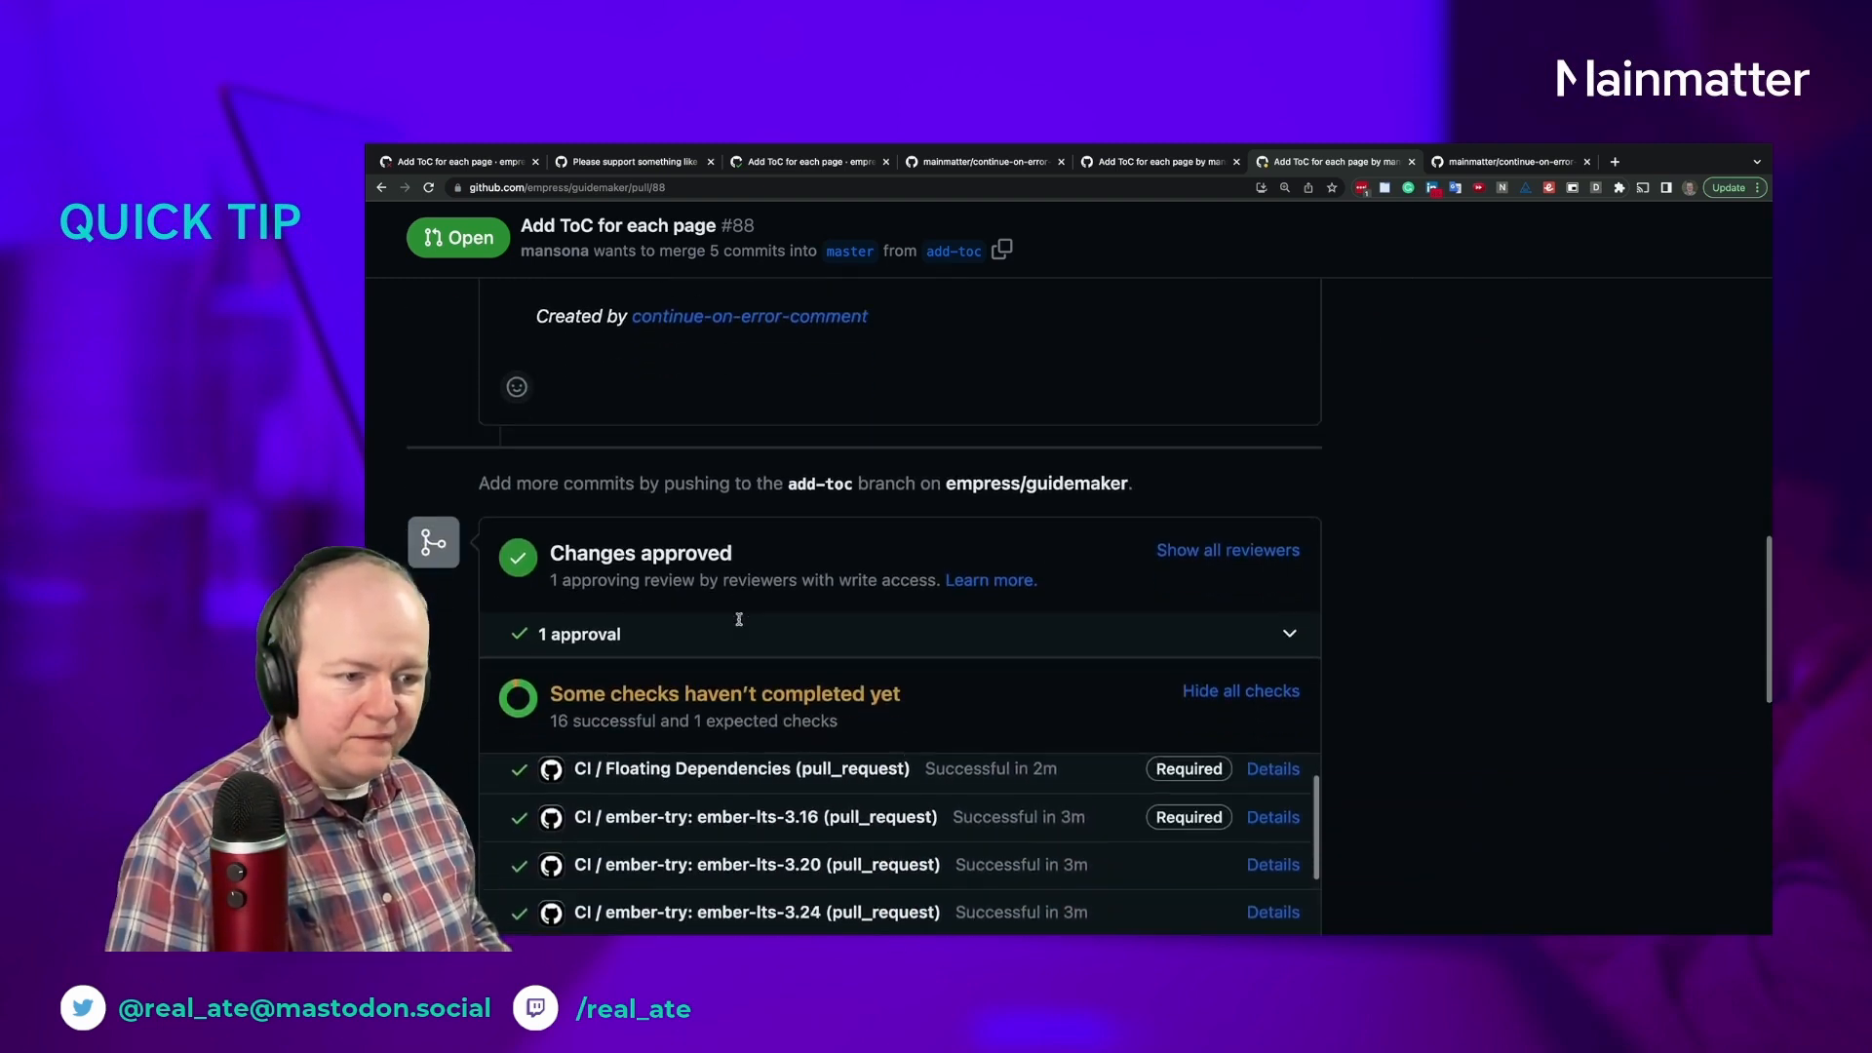
scroll("down", 3)
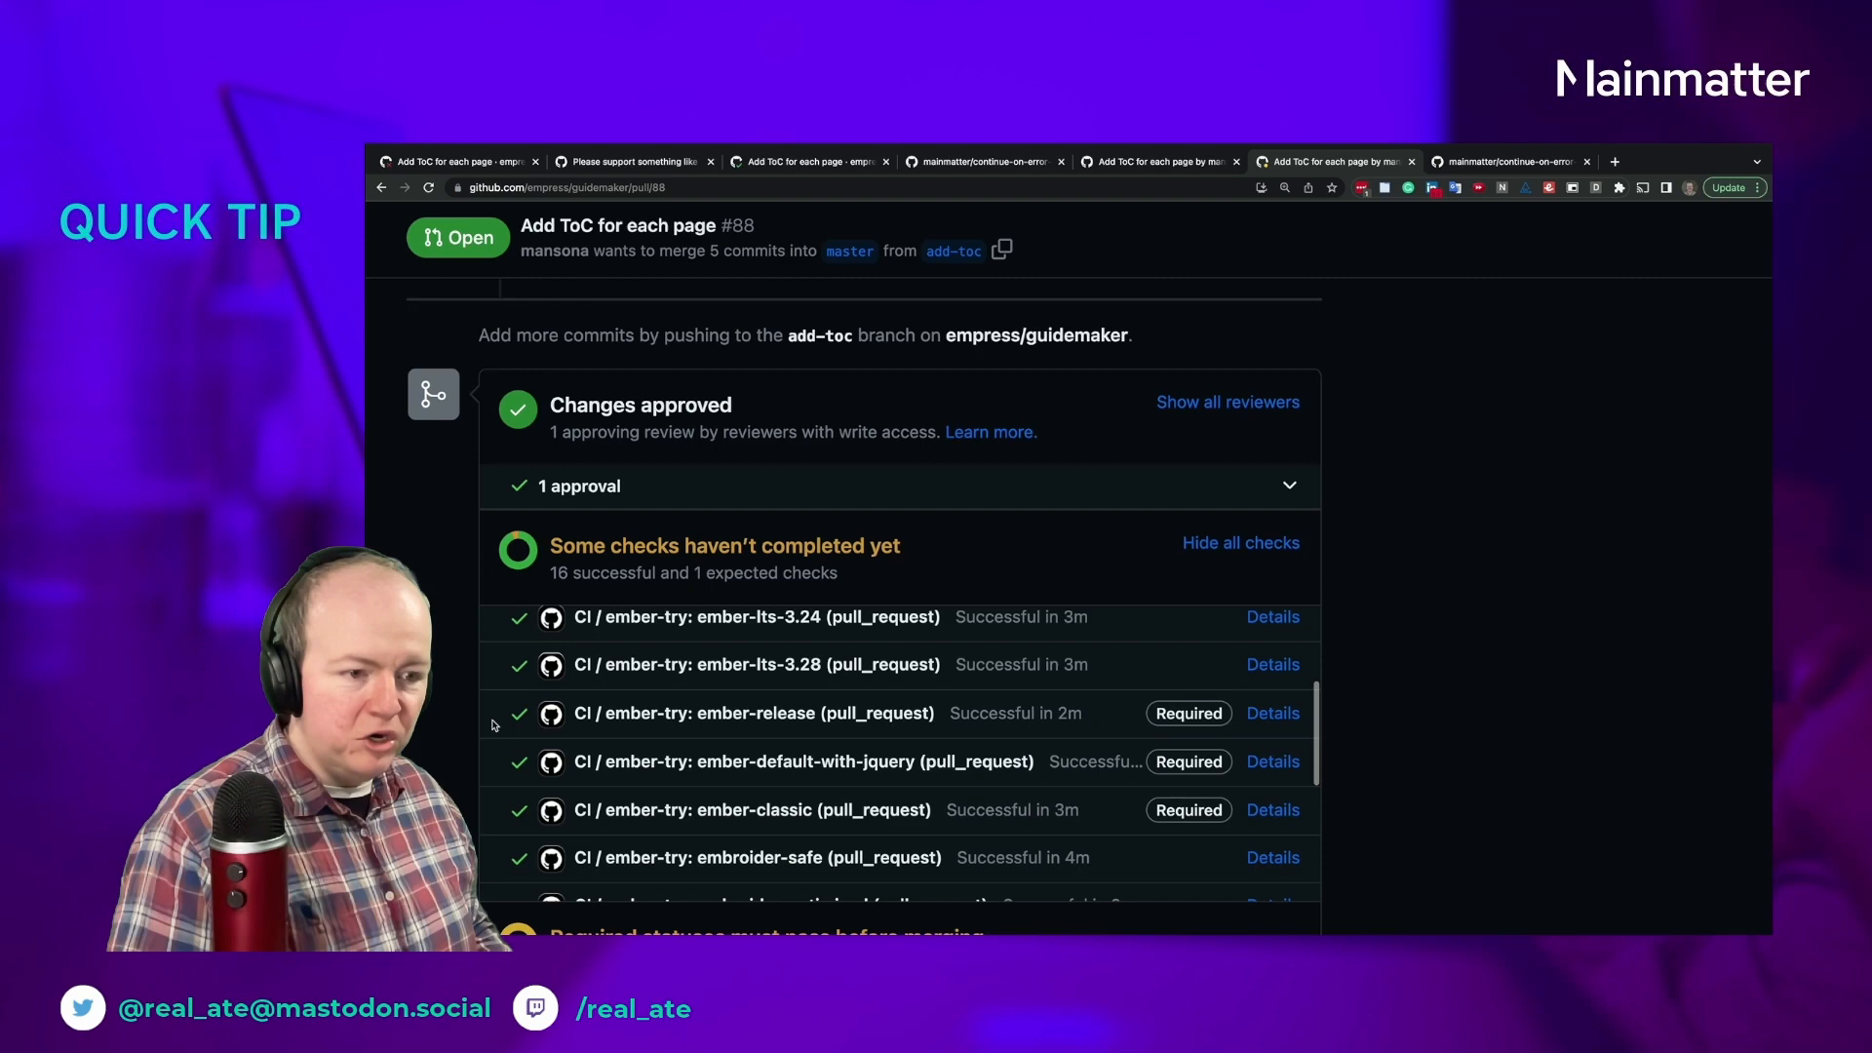
scroll("down", 3)
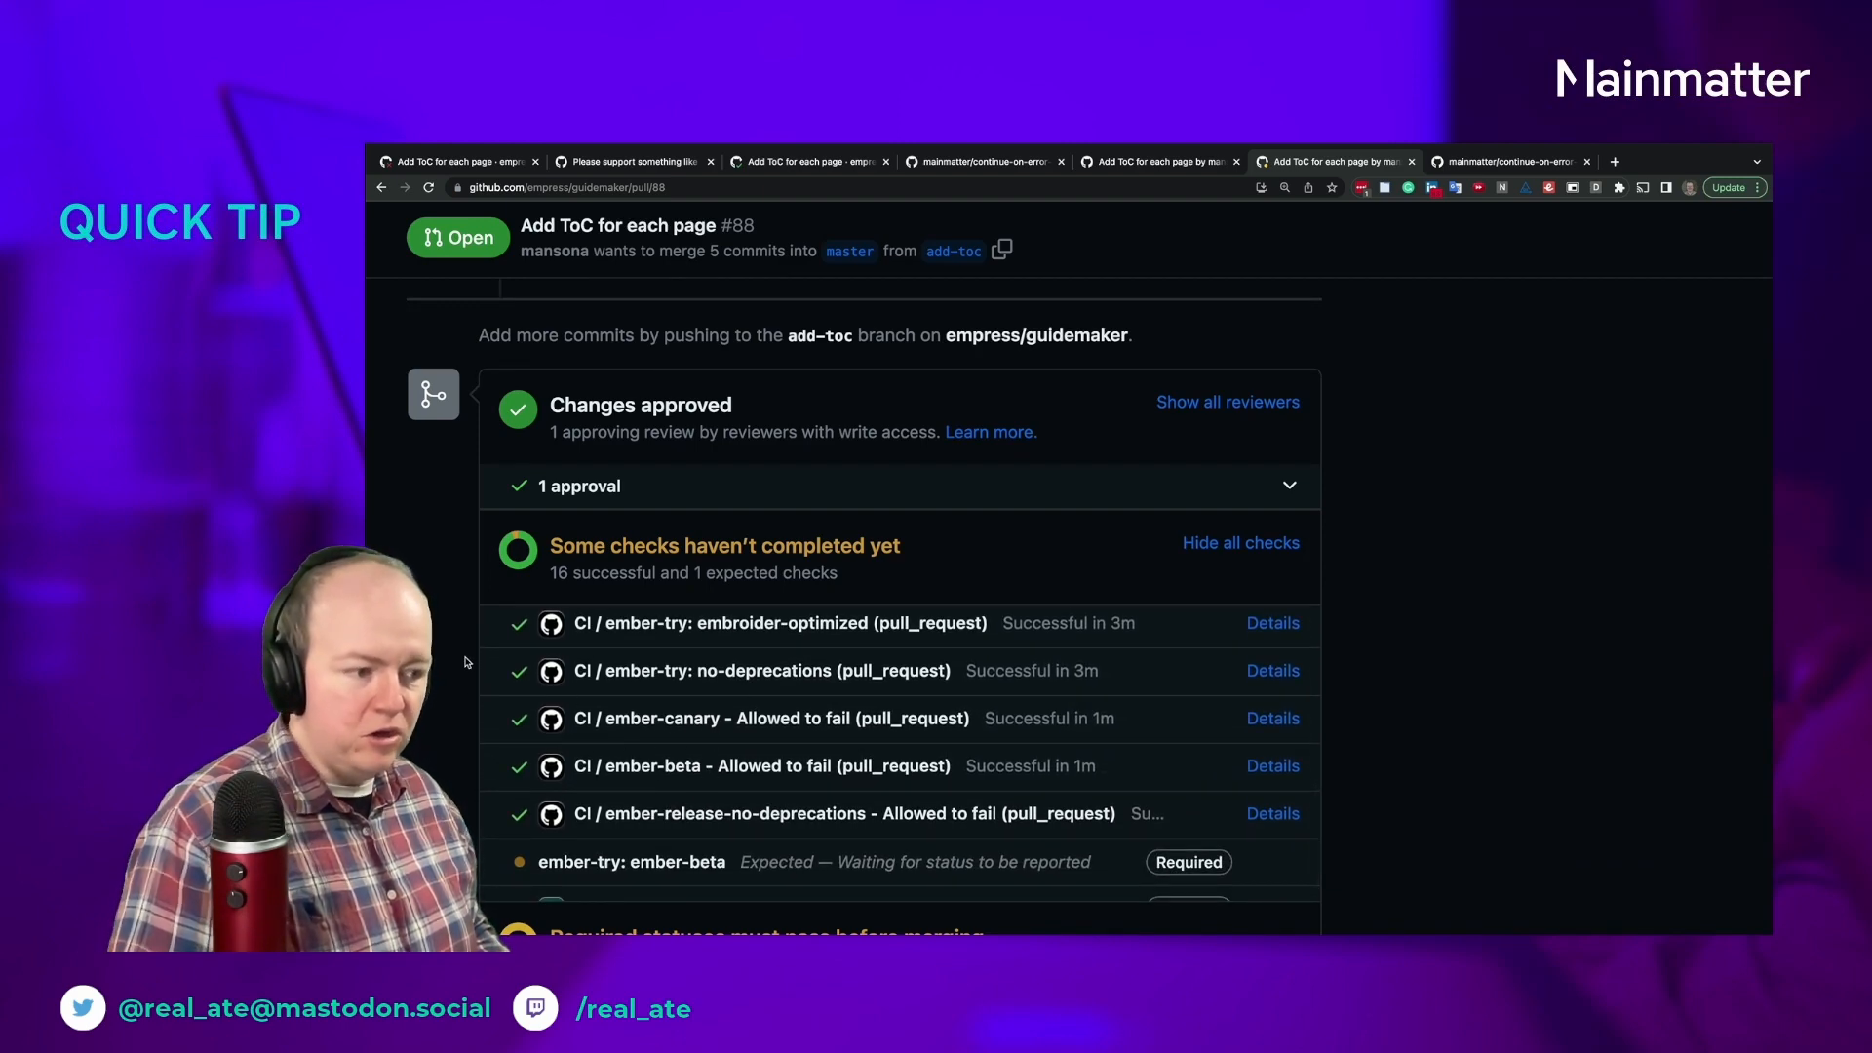
scroll("down", 3)
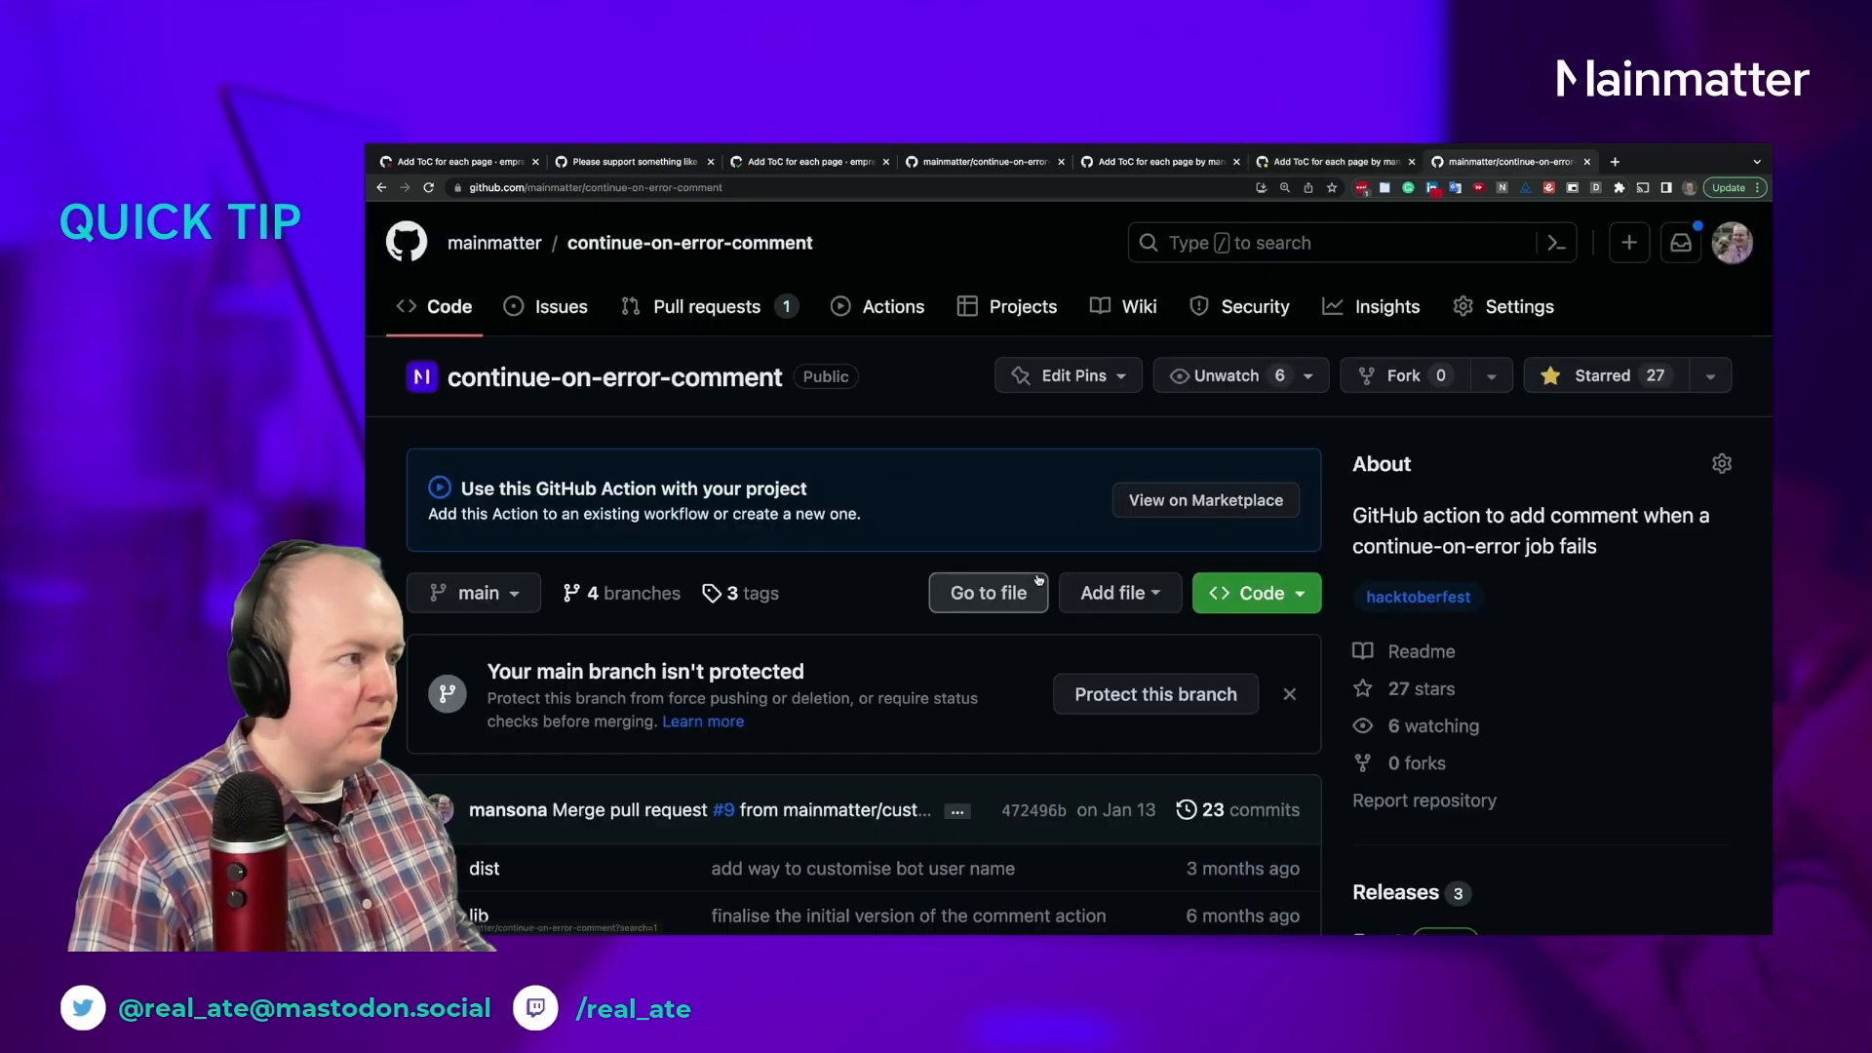
mouse_move(696, 448)
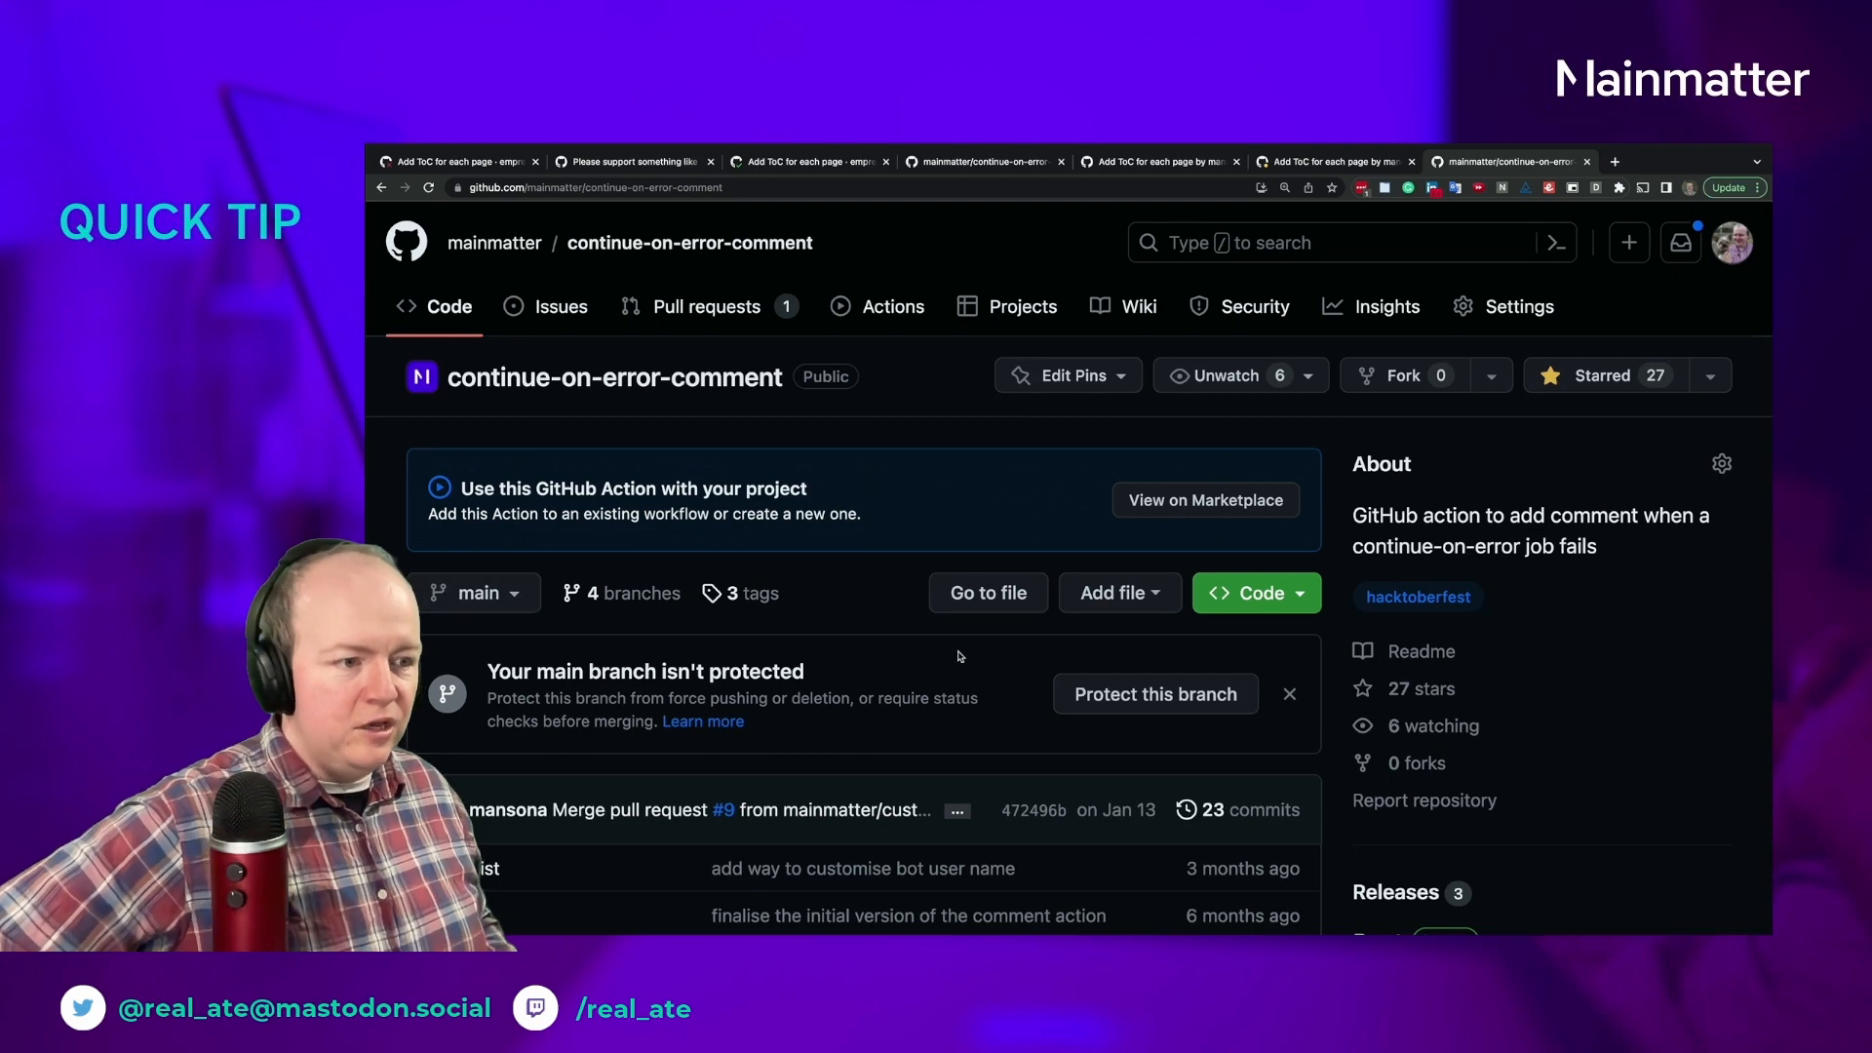
mouse_move(855, 608)
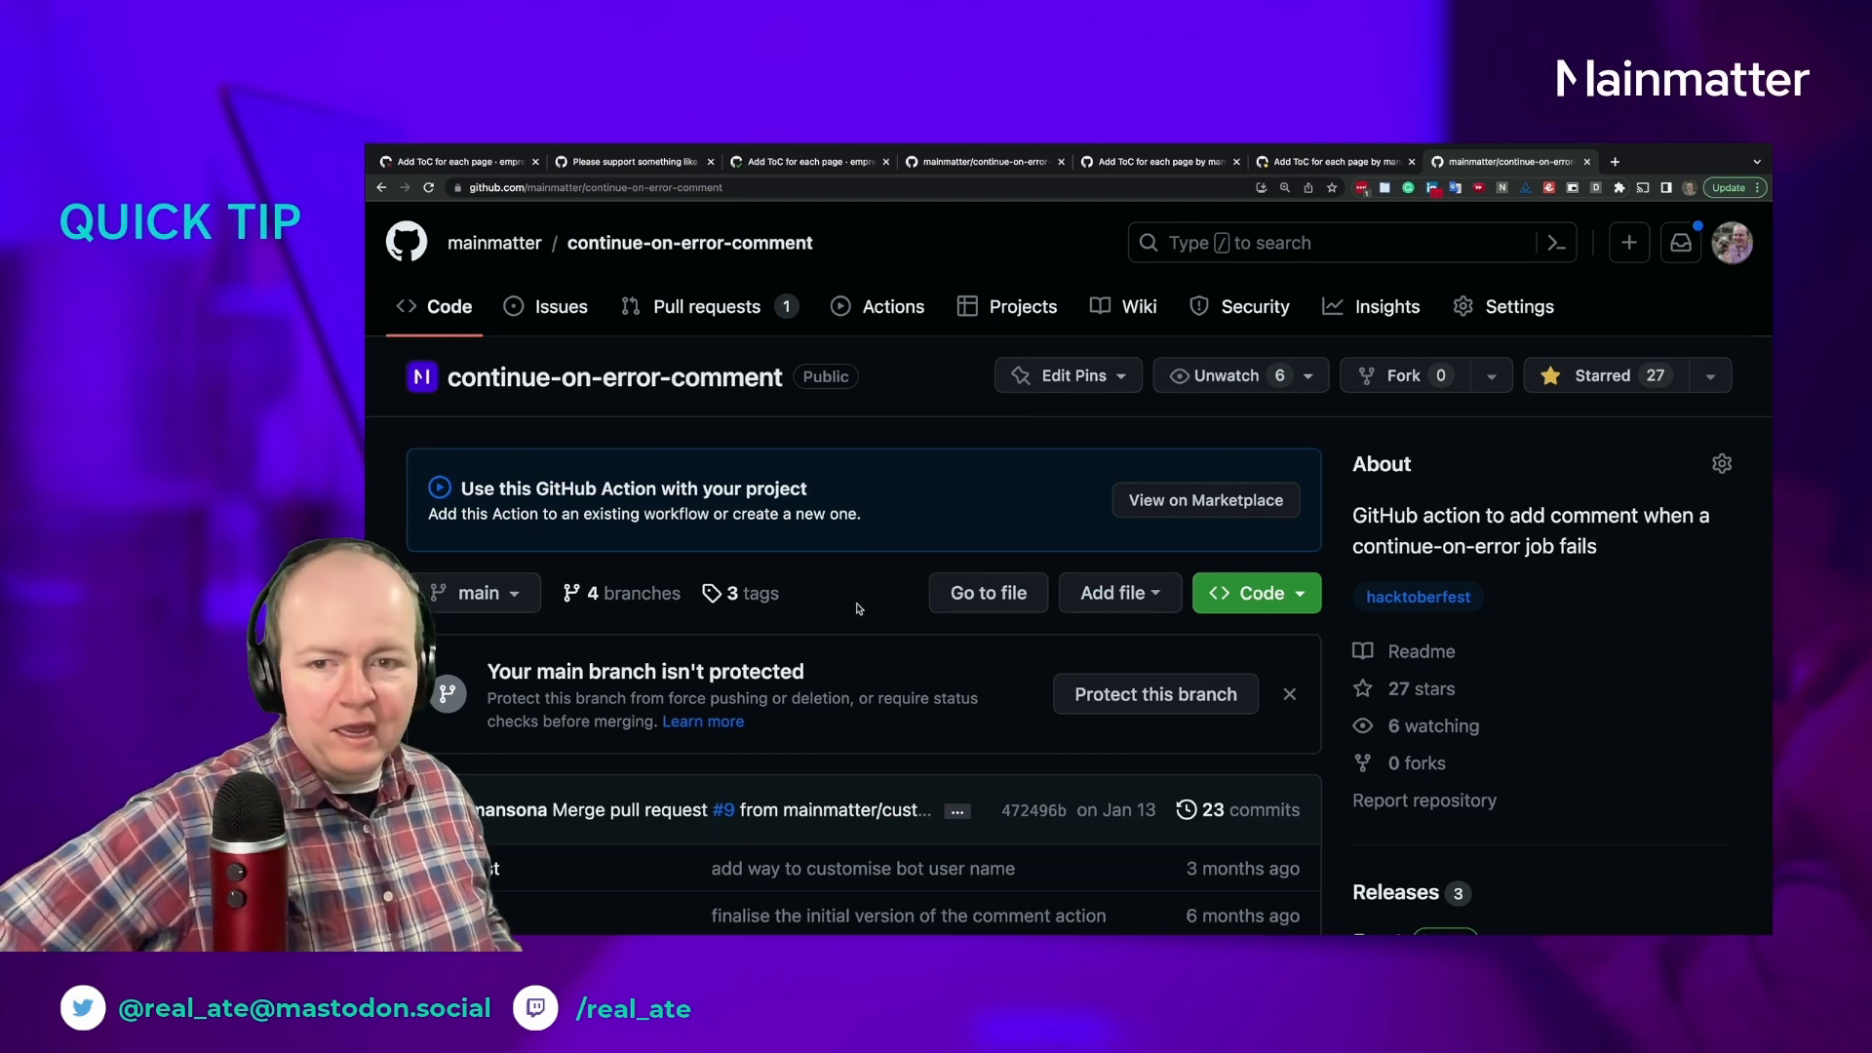